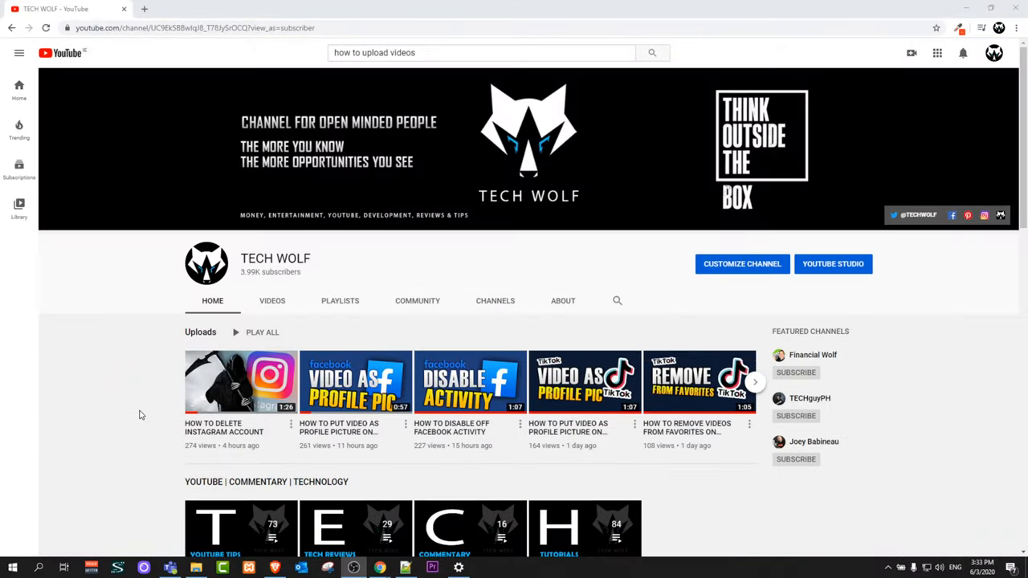
pyautogui.moveTo(113, 469)
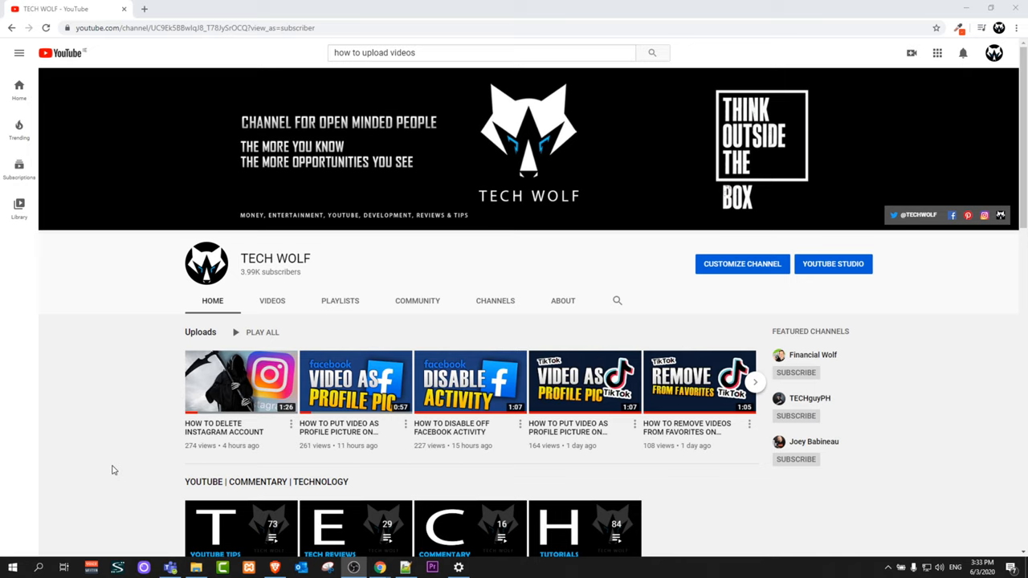
pyautogui.moveTo(63, 529)
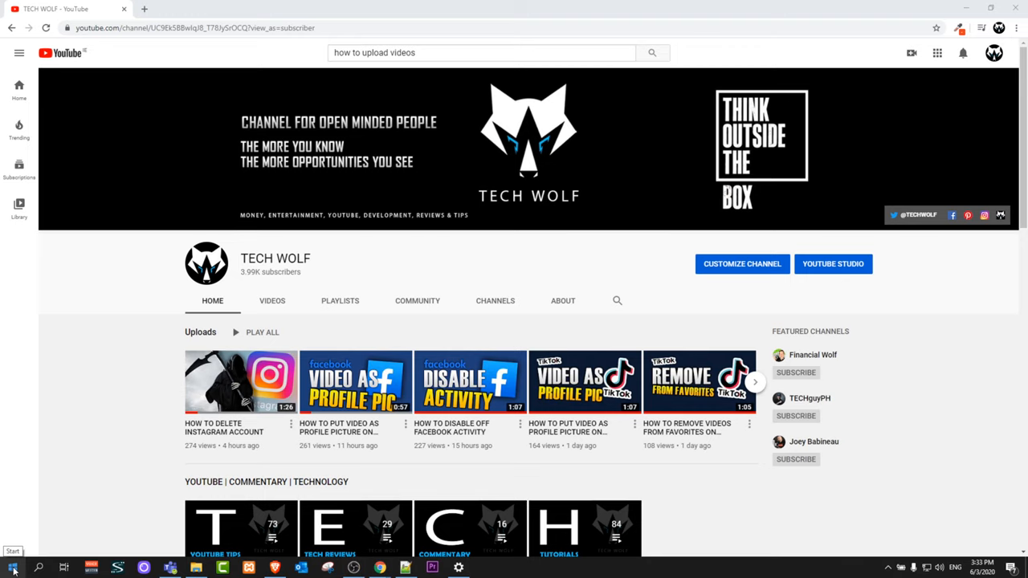
# Launch Windows Settings from the Start quick menu and land on its home page.
pyautogui.rightClick(13, 562)
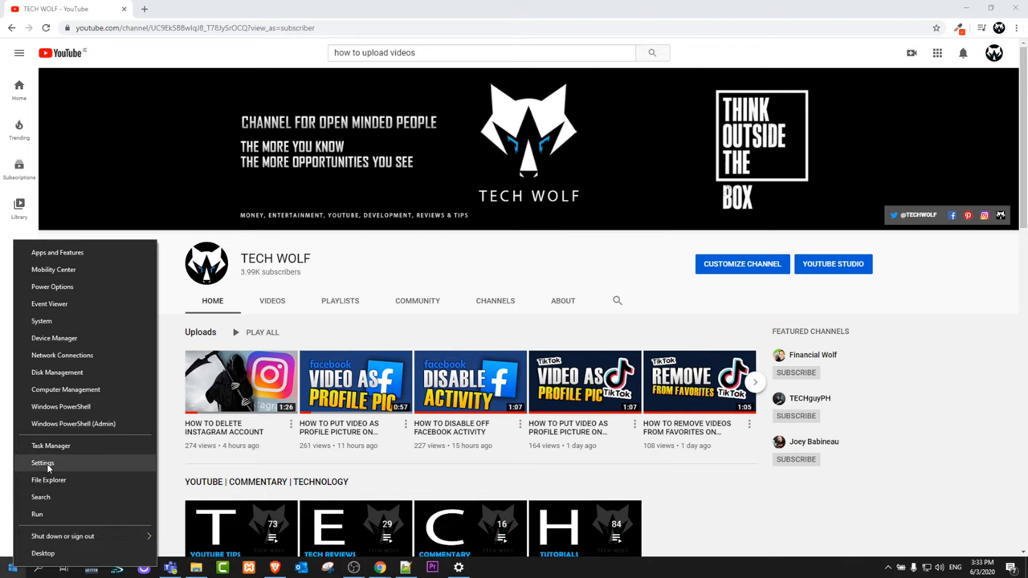
pyautogui.click(42, 463)
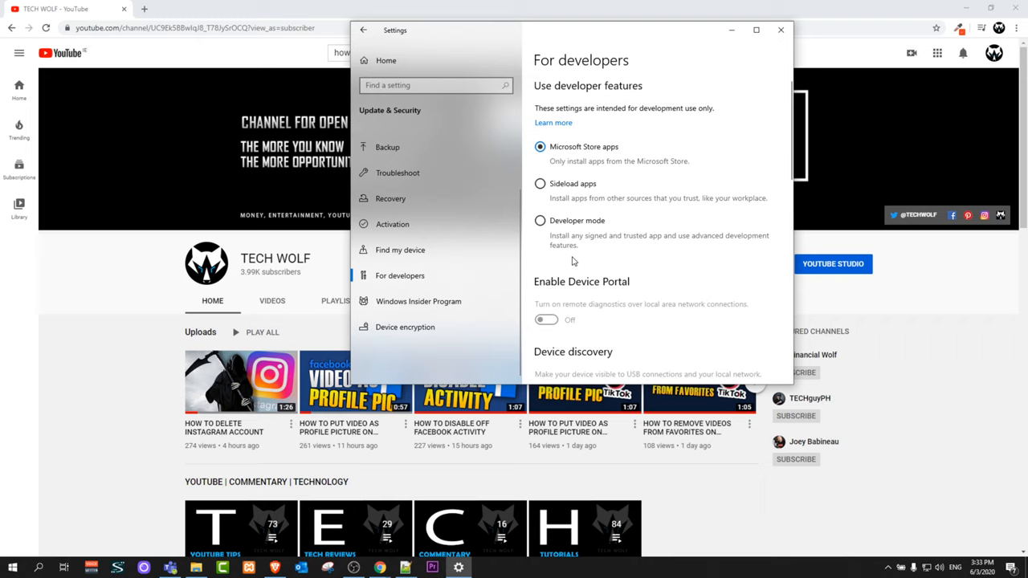
pyautogui.click(363, 29)
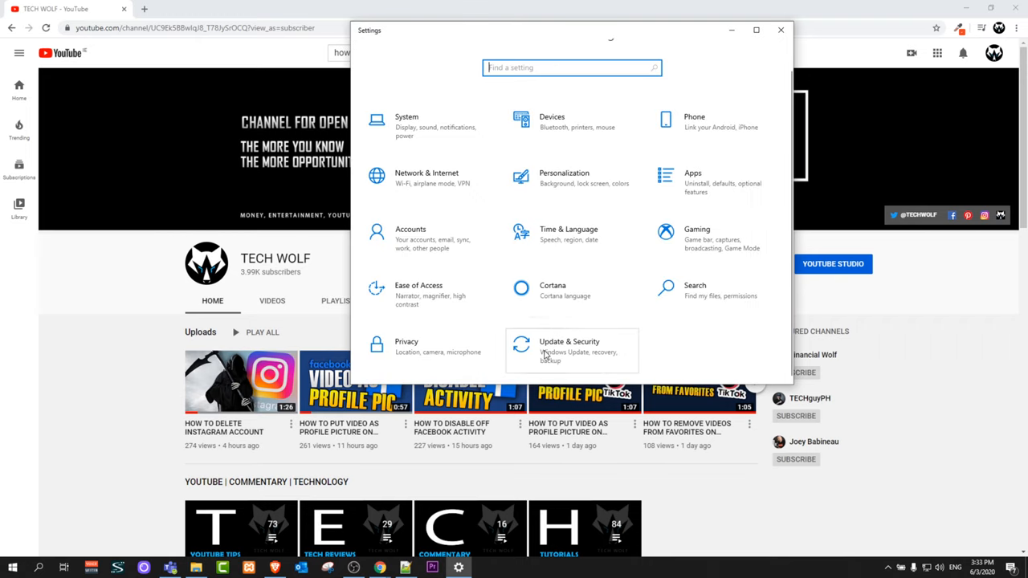
pyautogui.moveTo(573, 348)
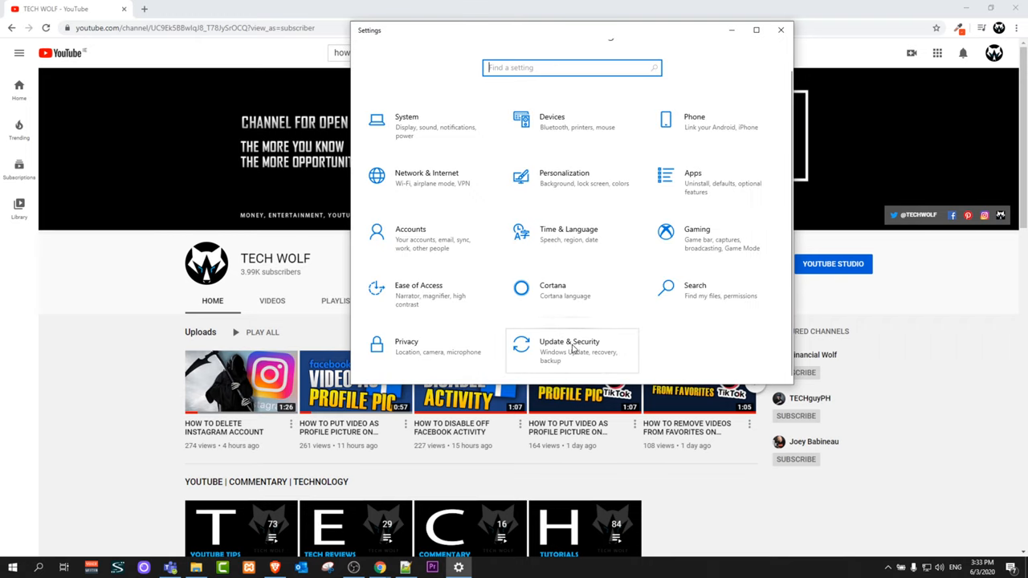
# Reach the For developers page under Update & Security.
pyautogui.click(569, 350)
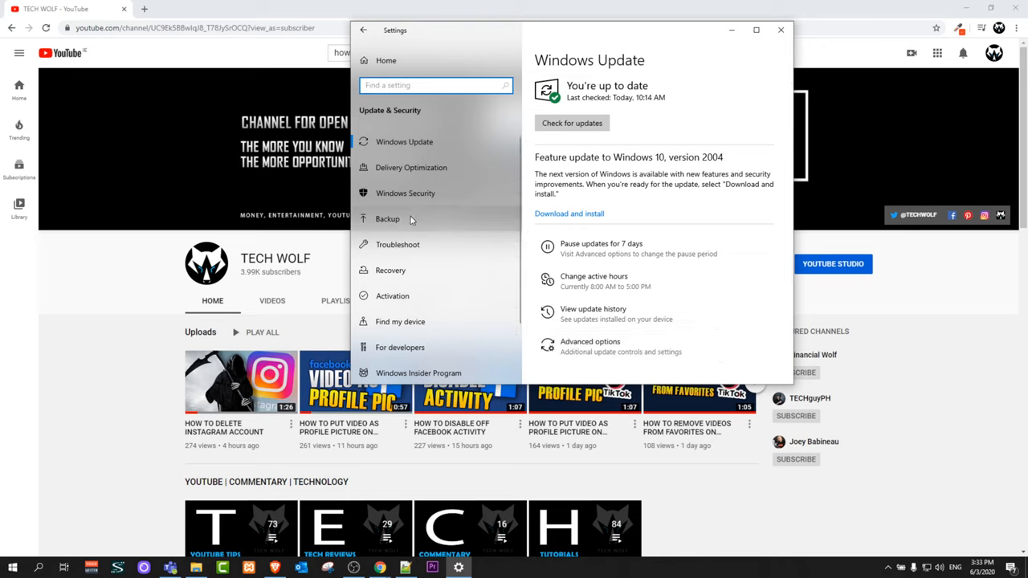
pyautogui.moveTo(400, 347)
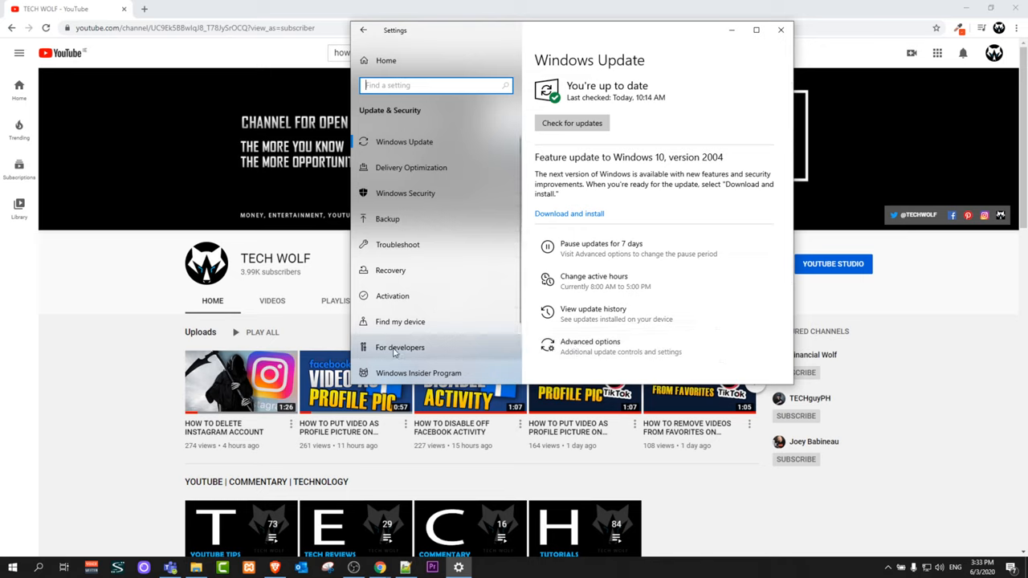
pyautogui.click(400, 347)
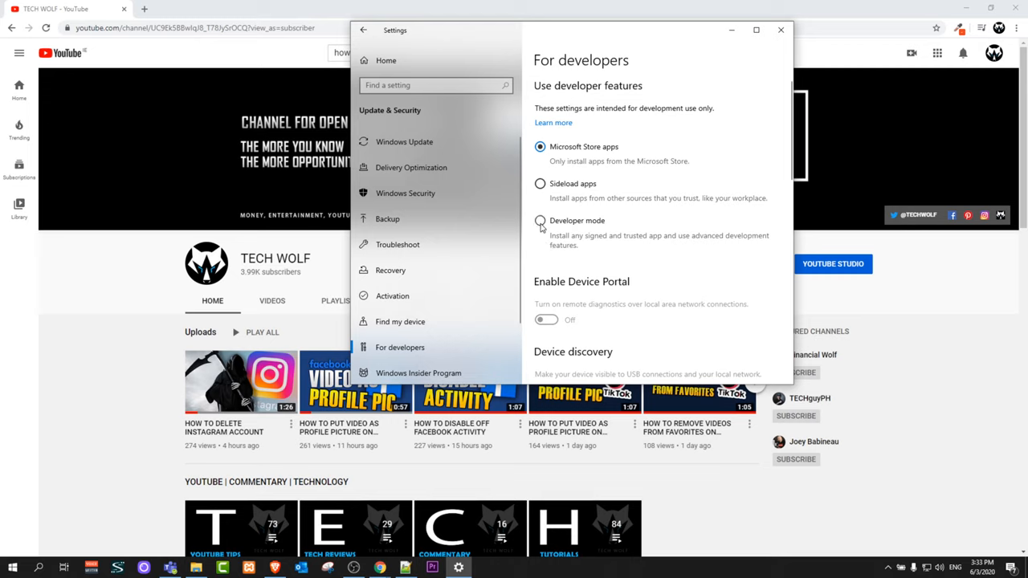
# Choose Developer mode and confirm Yes in the Use developer features warning.
pyautogui.click(540, 222)
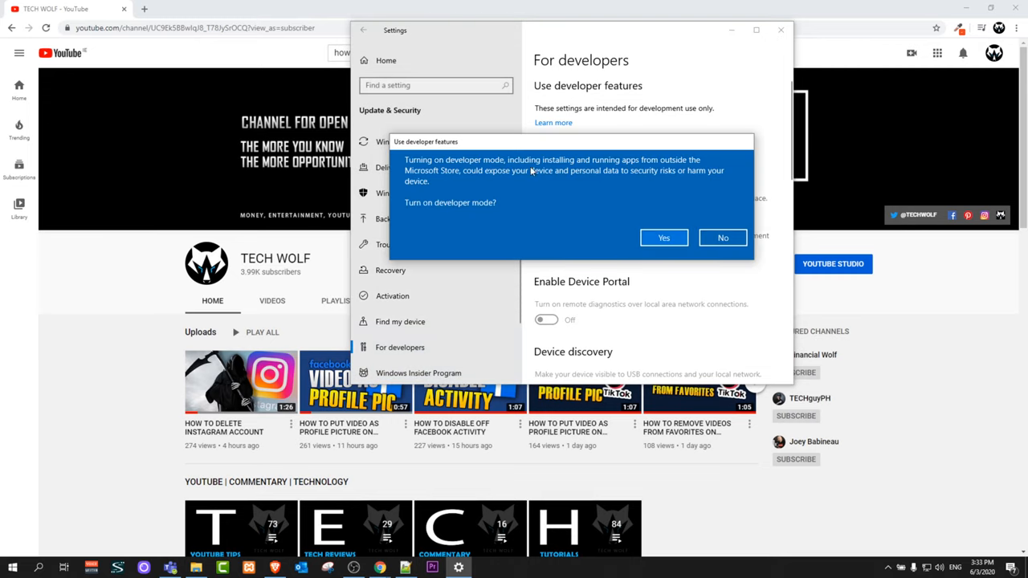
pyautogui.moveTo(583, 246)
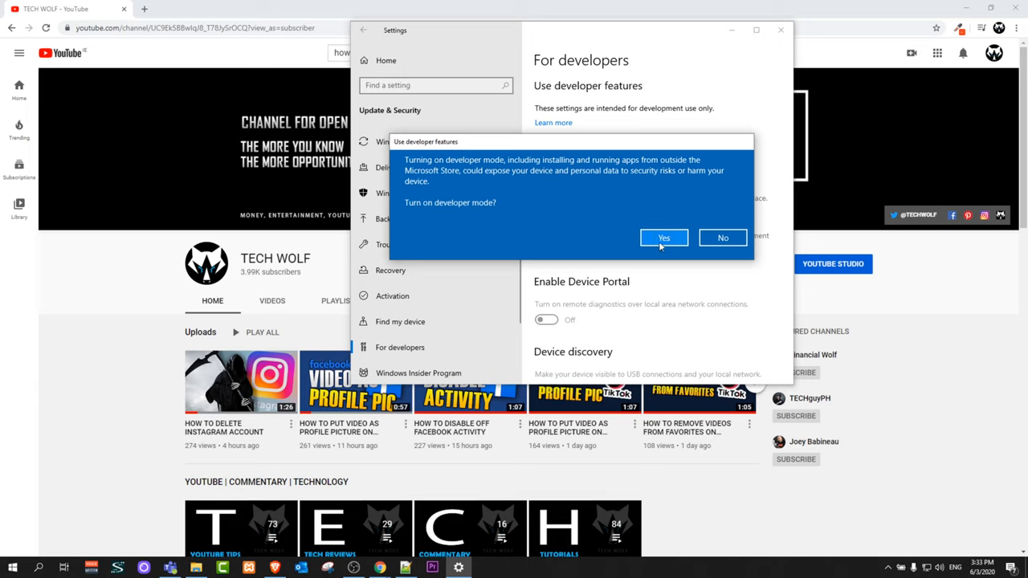
pyautogui.click(723, 237)
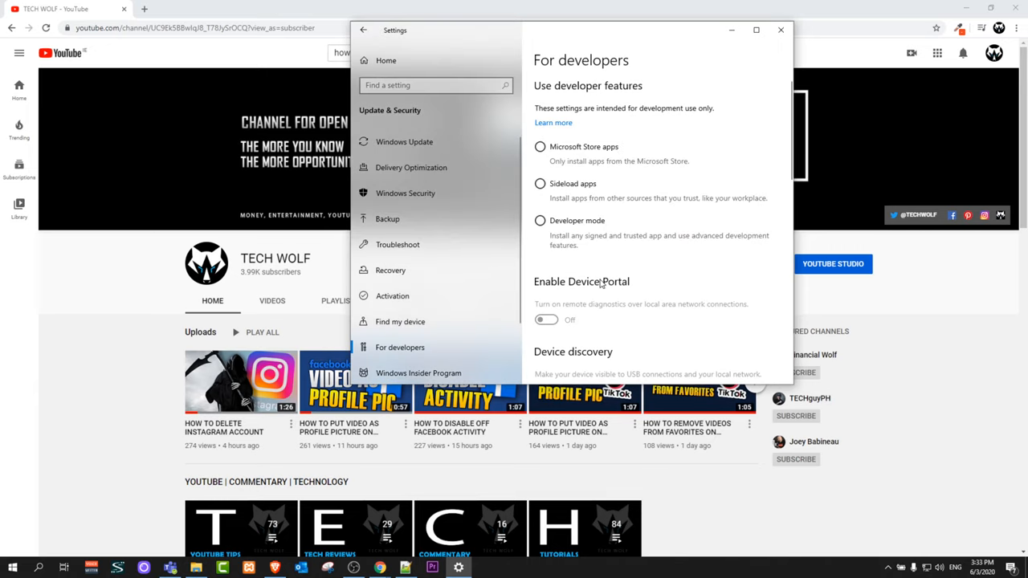
# Select the Developer mode radio option so it shows as the active setting.
pyautogui.click(540, 220)
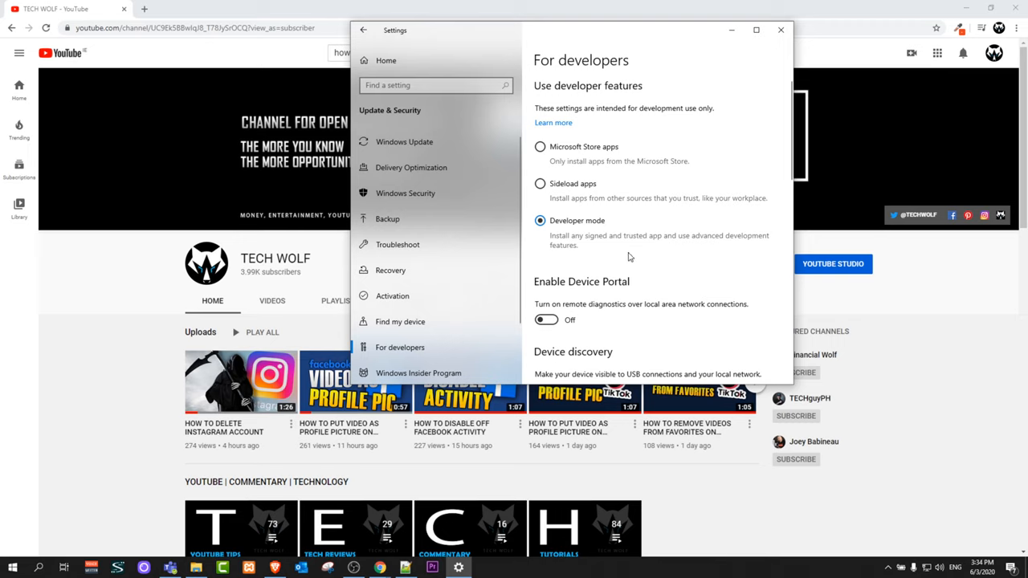
pyautogui.moveTo(640, 218)
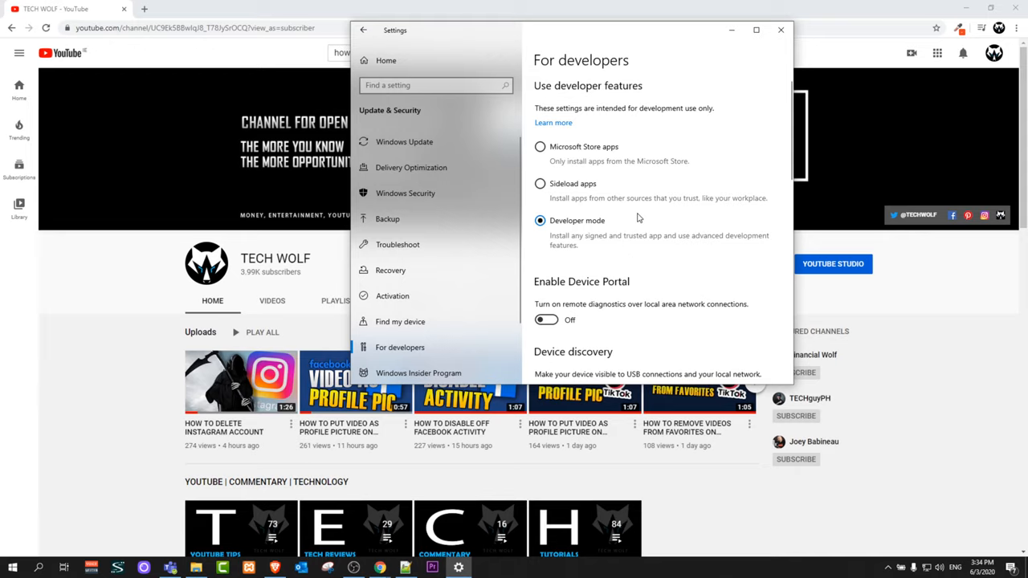